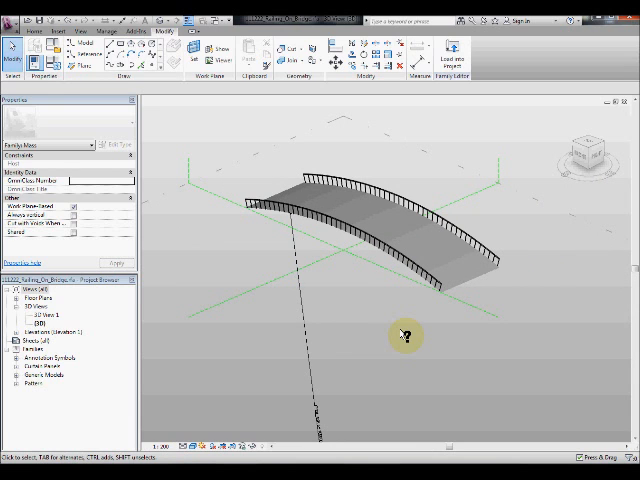
pyautogui.moveTo(448, 288)
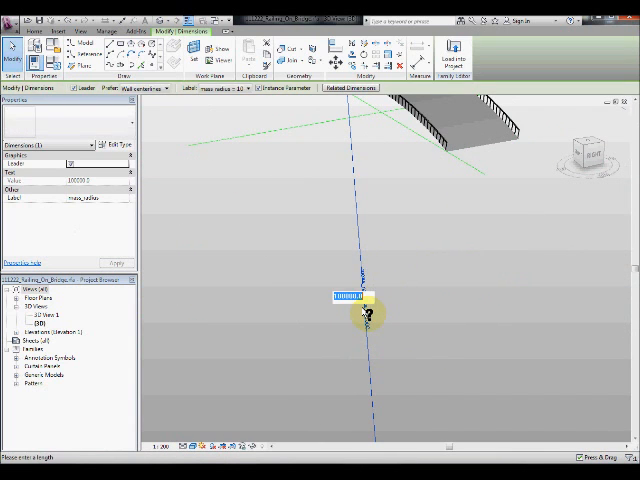
# - Set the deck path radius to 200000, confirm the railing type settings and orbit to view the reshaped bridge
pyautogui.write('200000')
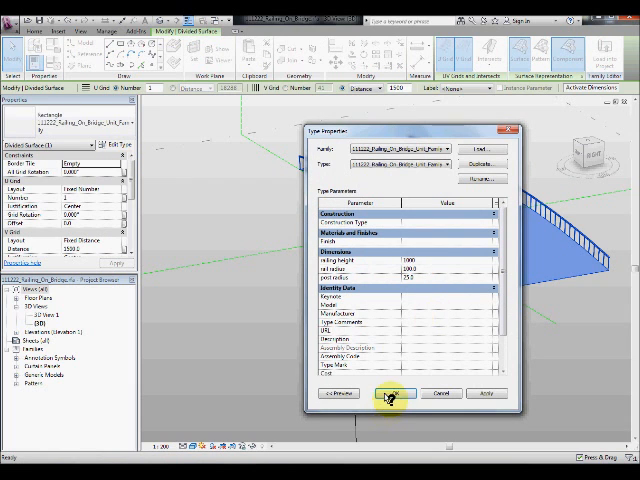
pyautogui.click(390, 392)
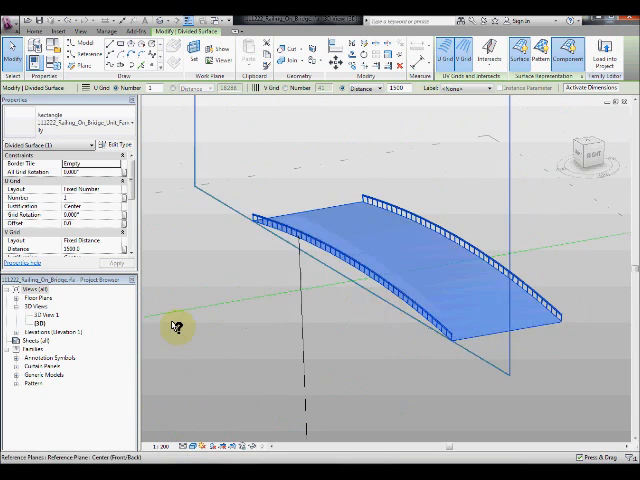
pyautogui.moveTo(176, 328); pyautogui.dragTo(340, 344)
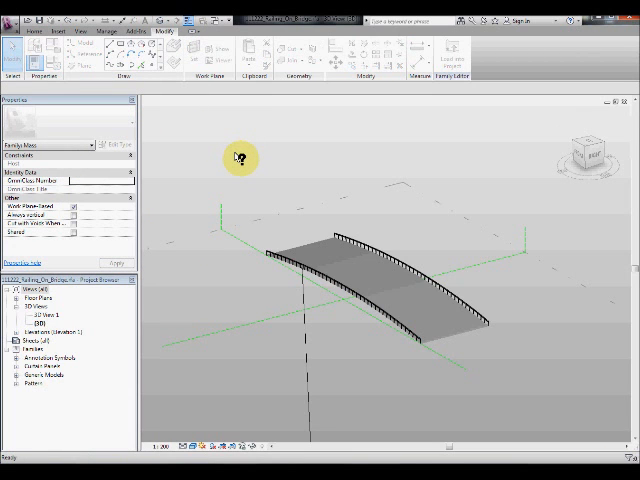
pyautogui.moveTo(290, 210)
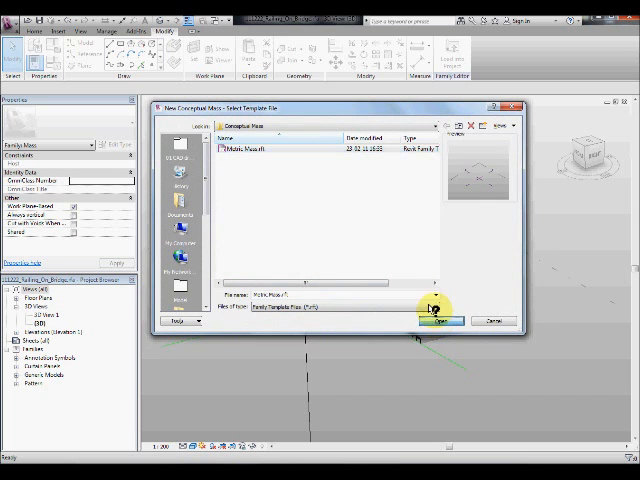
# - Start a conceptual mass from the Metric Mass template and shape the deck profile arc
pyautogui.click(440, 320)
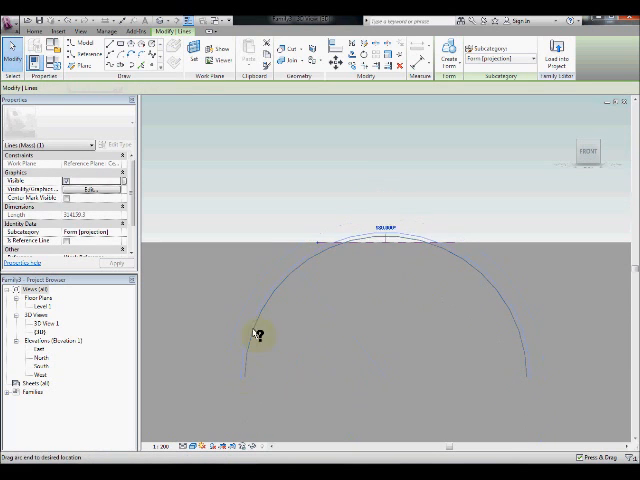
pyautogui.moveTo(258, 336); pyautogui.dragTo(524, 384)
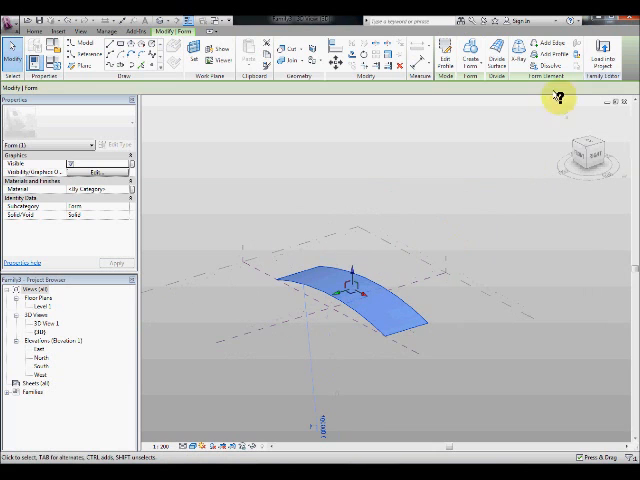
# - Extrude the arc into a curved deck surface with Create Form
pyautogui.click(300, 284)
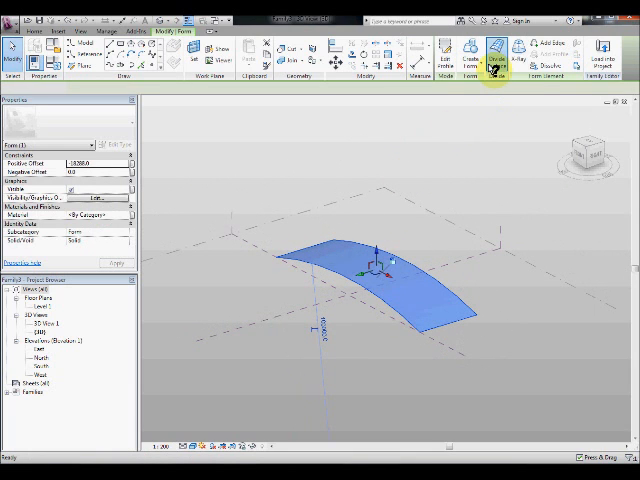
# - Divide the deck surface and set it to No Pattern so only the strip divisions remain
pyautogui.click(494, 50)
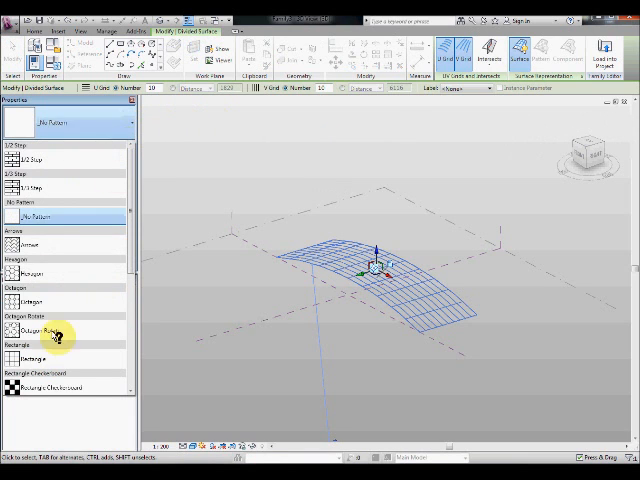
pyautogui.click(36, 358)
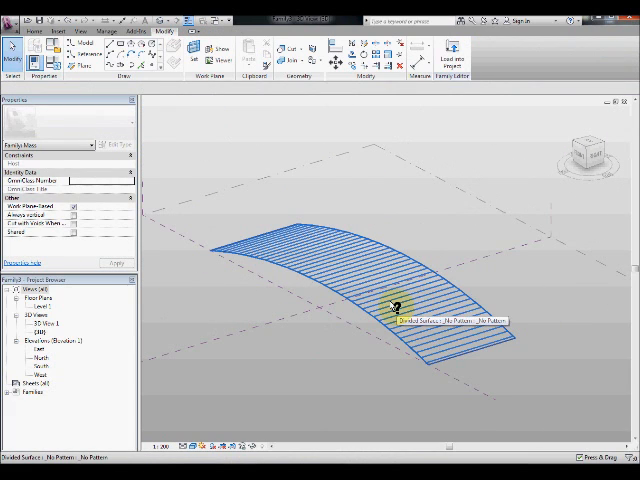
pyautogui.moveTo(390, 304); pyautogui.dragTo(368, 358)
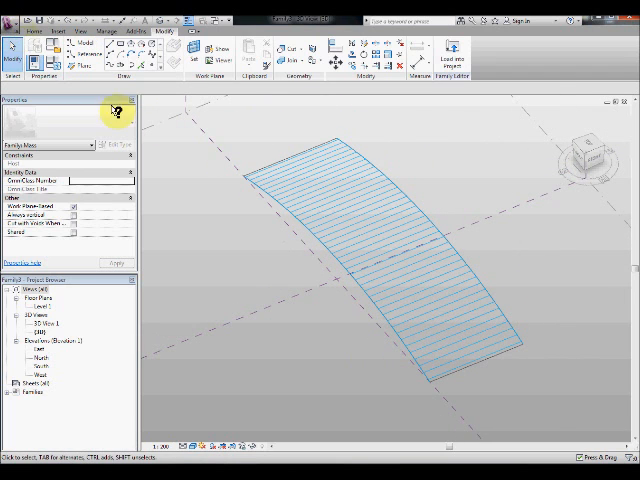
pyautogui.moveTo(328, 268)
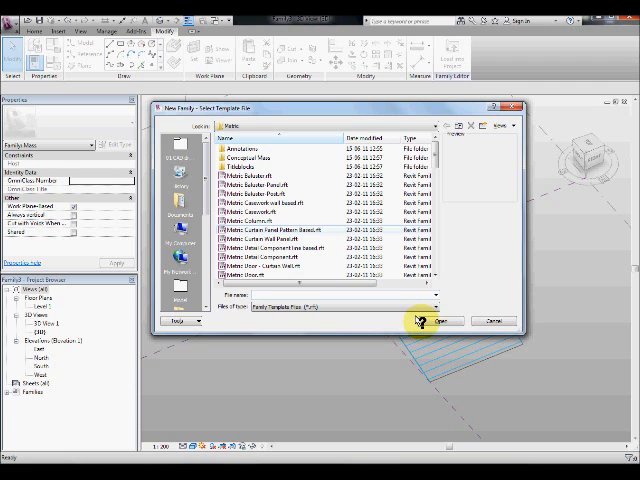
# - Create a new family from the Generic Model Adaptive template
pyautogui.click(290, 228)
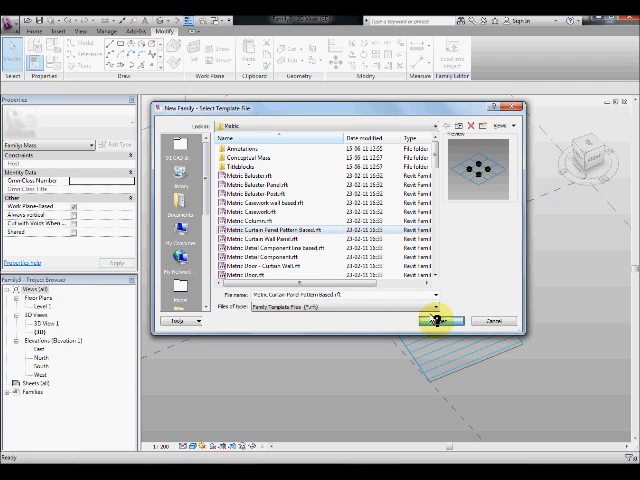
pyautogui.click(436, 320)
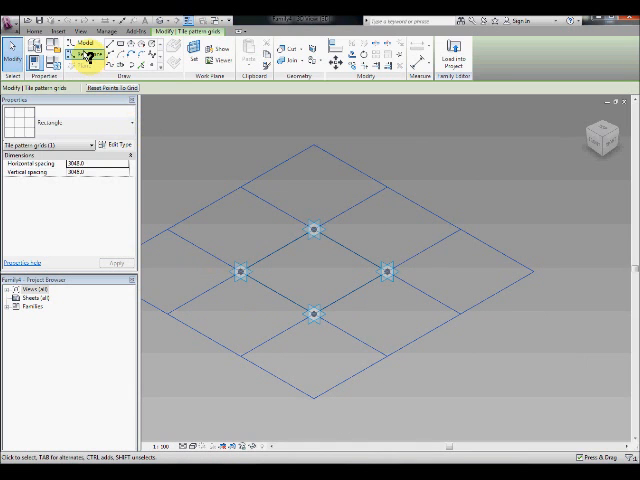
# - Draw reference lines joining the four adaptive points into a closed loop
pyautogui.click(86, 54)
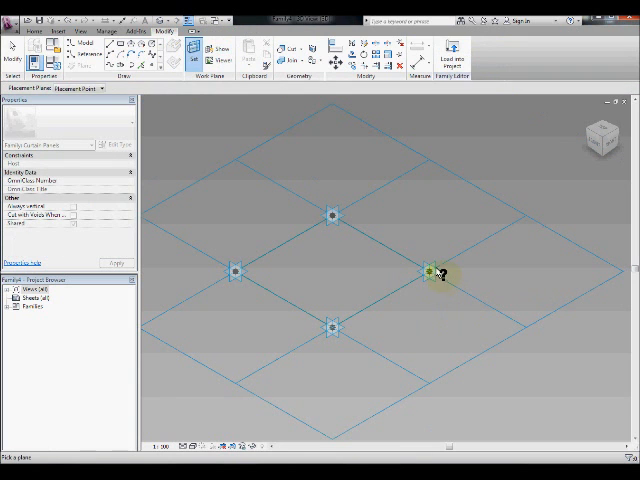
pyautogui.click(432, 272)
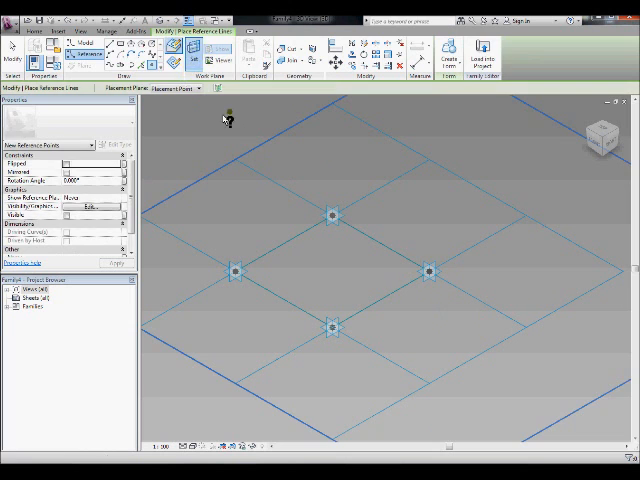
pyautogui.click(332, 328)
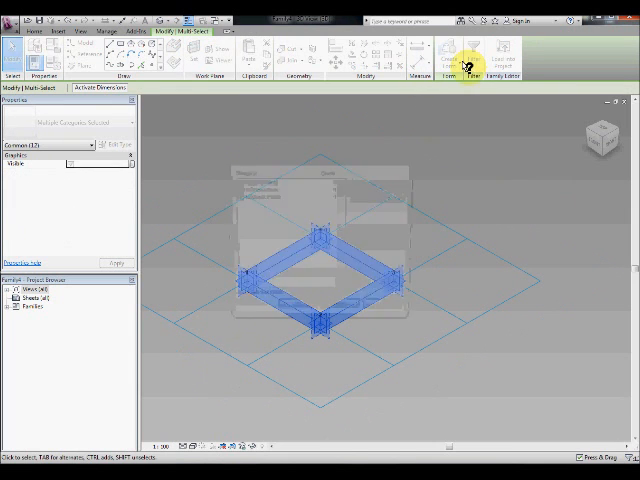
# - Filter the selection, link its property to a newly added family length parameter, and pick the centre point above the grid
pyautogui.click(472, 60)
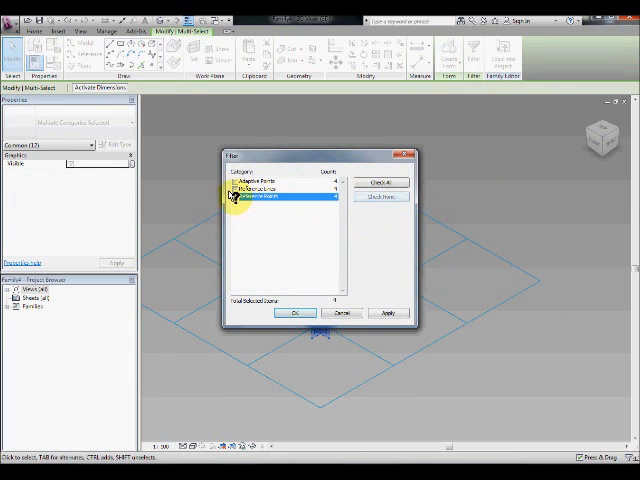
pyautogui.click(292, 312)
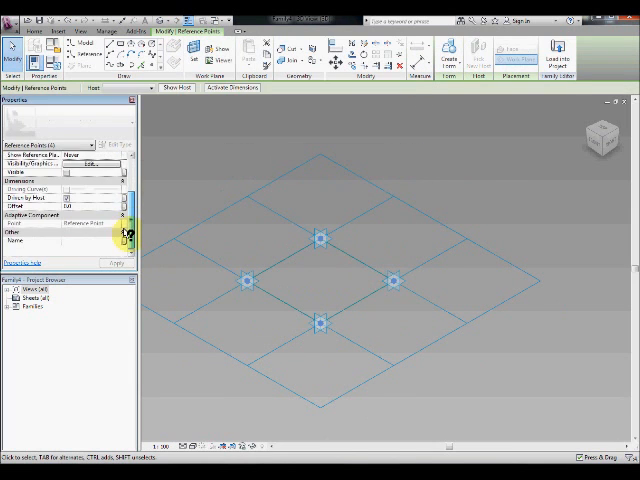
pyautogui.click(128, 232)
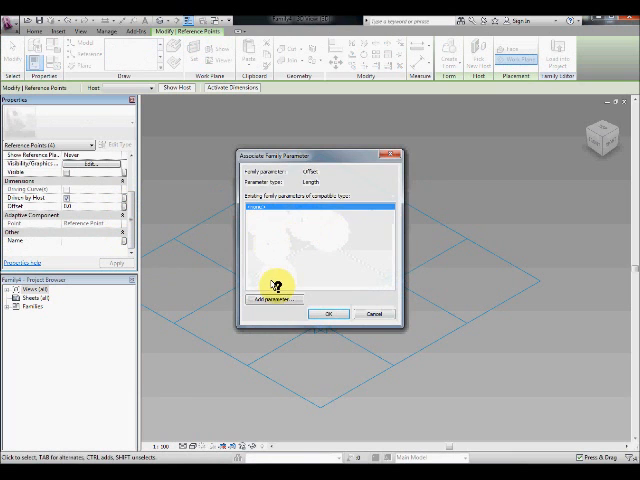
pyautogui.click(272, 300)
pyautogui.write('radius')
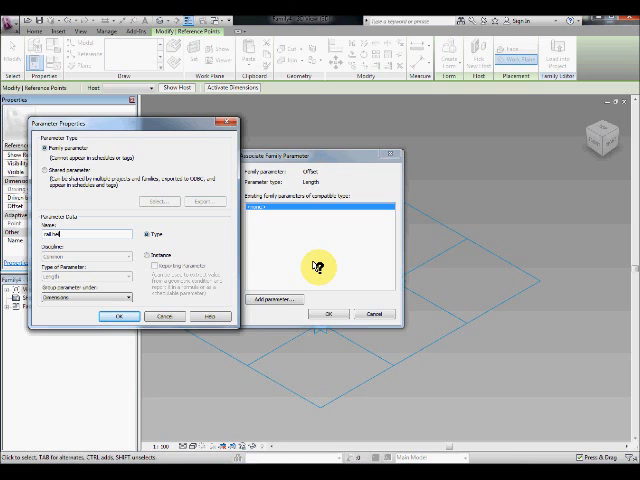
pyautogui.click(120, 316)
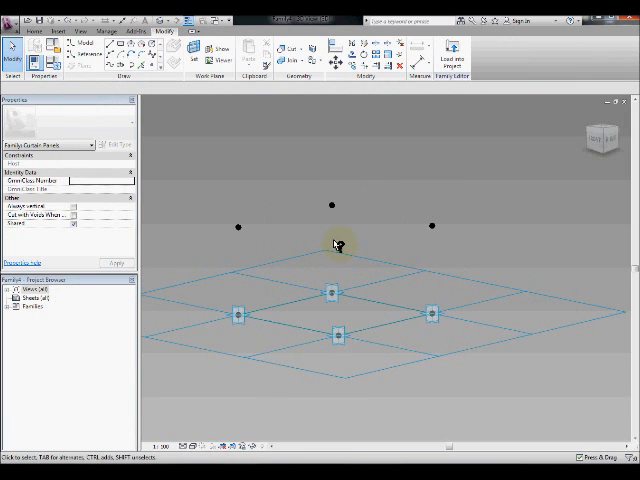
pyautogui.click(332, 204)
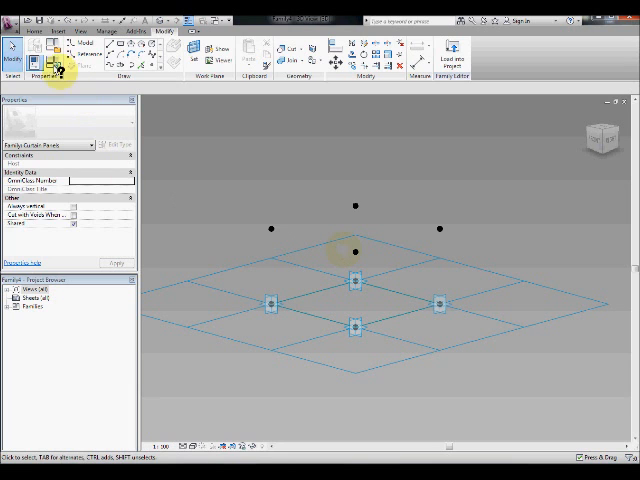
# - Create a second new family from the generic model adaptive template
pyautogui.click(12, 20)
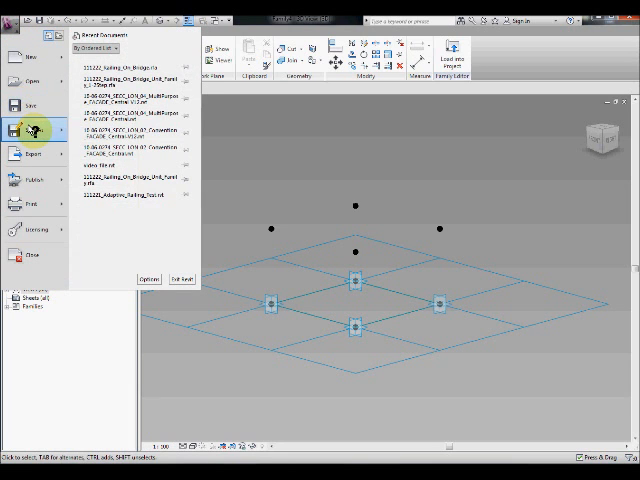
pyautogui.click(22, 56)
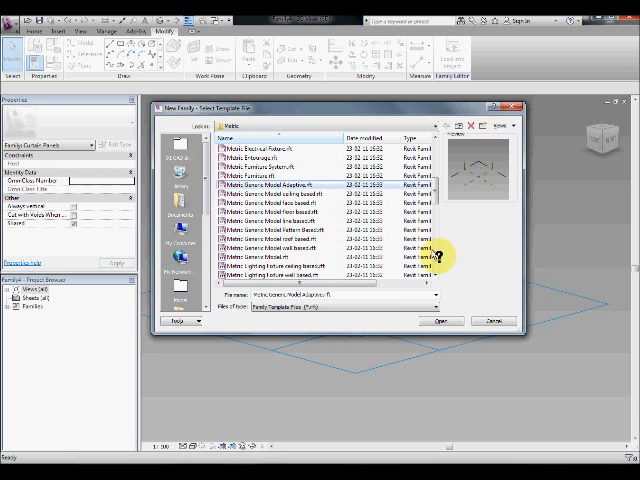
pyautogui.click(440, 320)
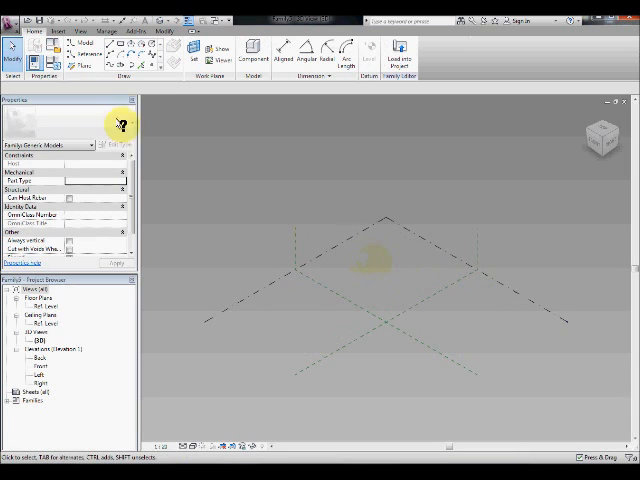
pyautogui.moveTo(76, 50)
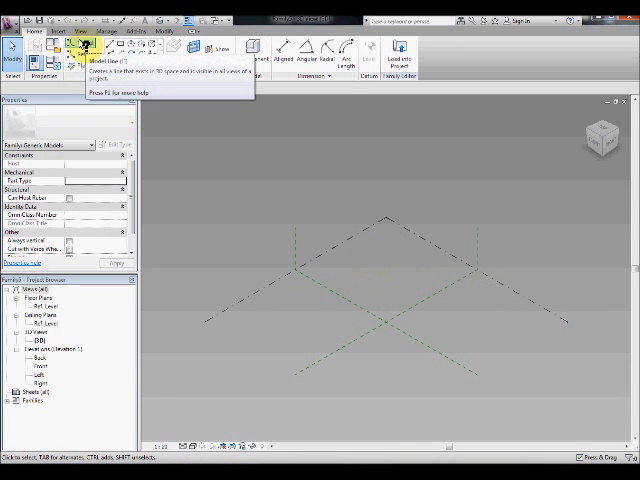
# - Place two adaptive points and draw a line between them
pyautogui.click(86, 50)
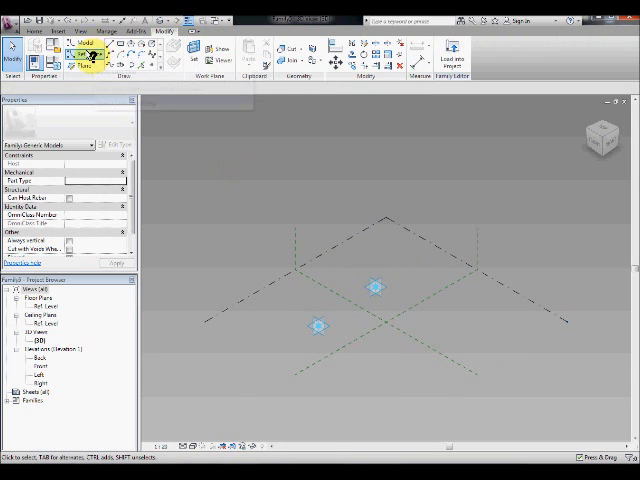
pyautogui.click(84, 52)
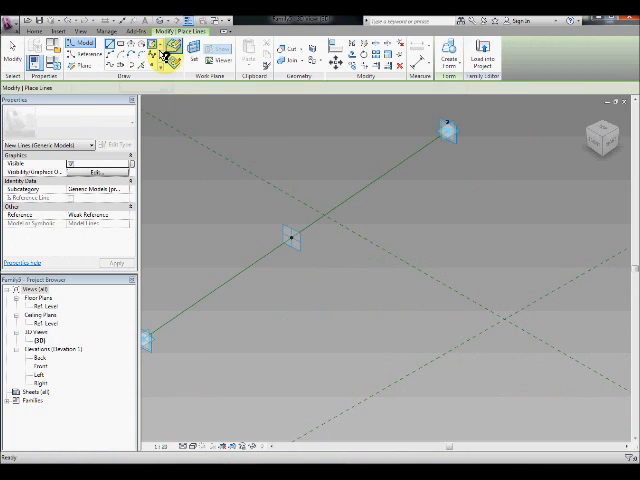
# - Place a test point on the line between the two adaptive end points
pyautogui.click(176, 48)
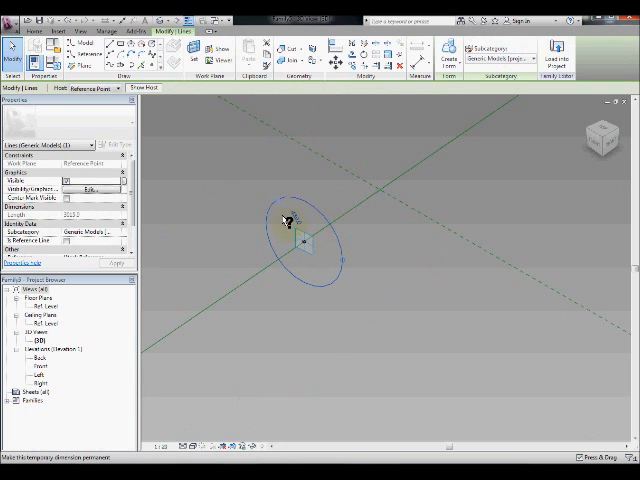
pyautogui.click(284, 222)
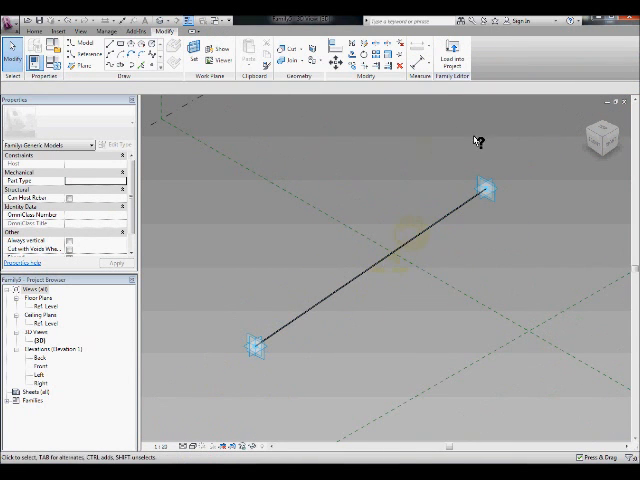
# - Load the post component into the pattern family, then push the updated pattern family onward to the other open families
pyautogui.click(452, 56)
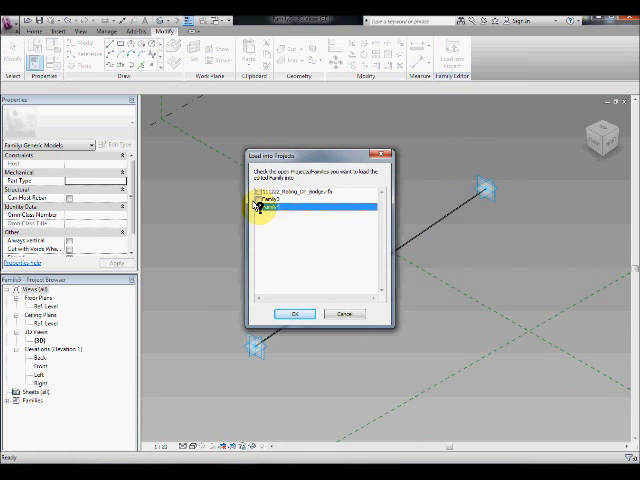
pyautogui.click(294, 314)
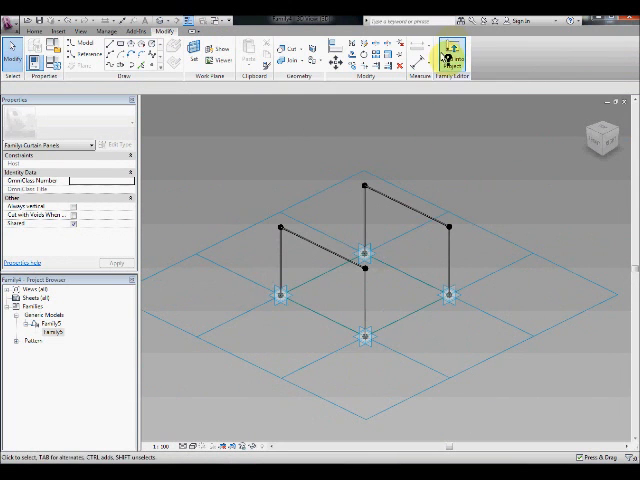
pyautogui.click(452, 52)
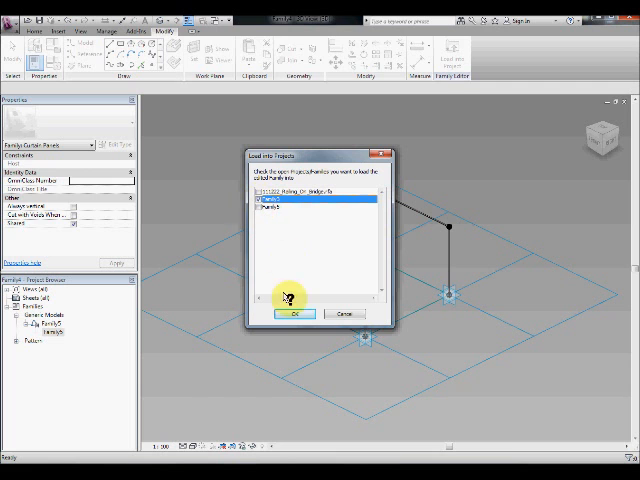
# - Confirm loading into the bridge deck family and apply the post pattern to the striped deck surface
pyautogui.click(296, 314)
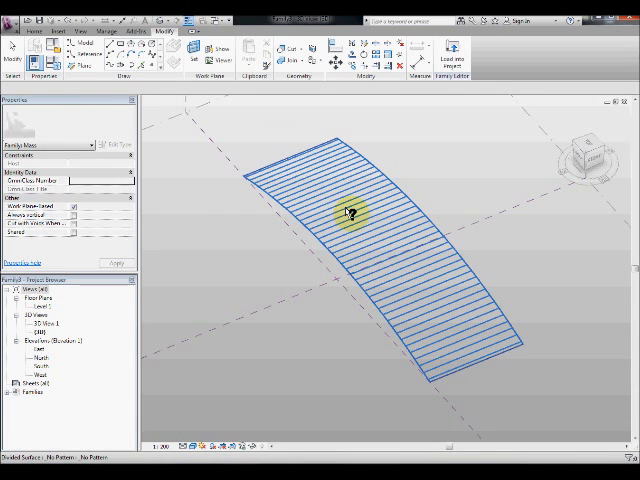
pyautogui.click(348, 212)
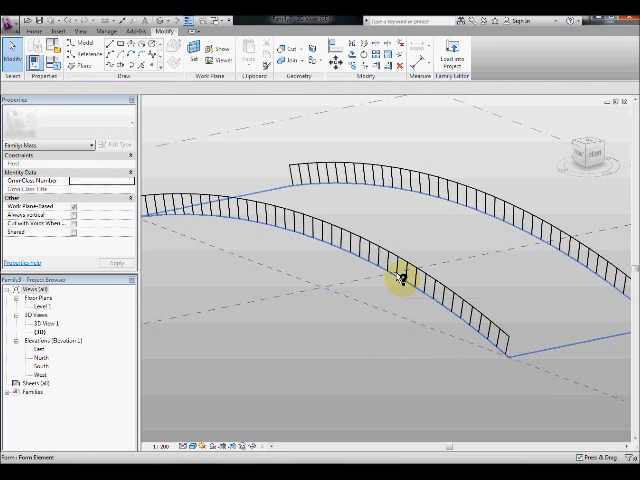
# - Label the deck radius dimension with a new parameter named 'radius' and choose its Type/Instance storage
pyautogui.click(400, 278)
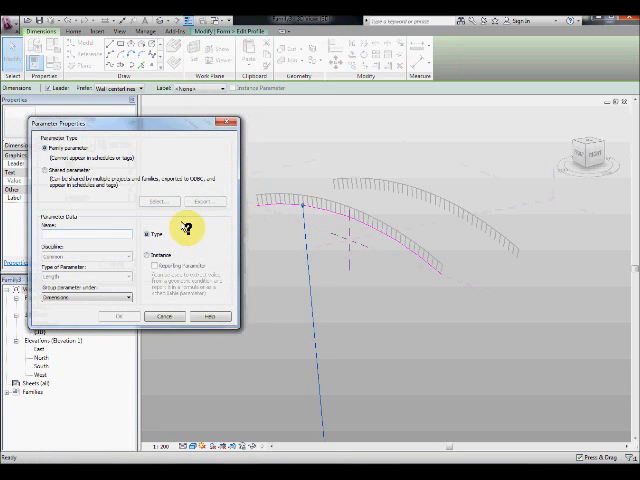
pyautogui.write('radius')
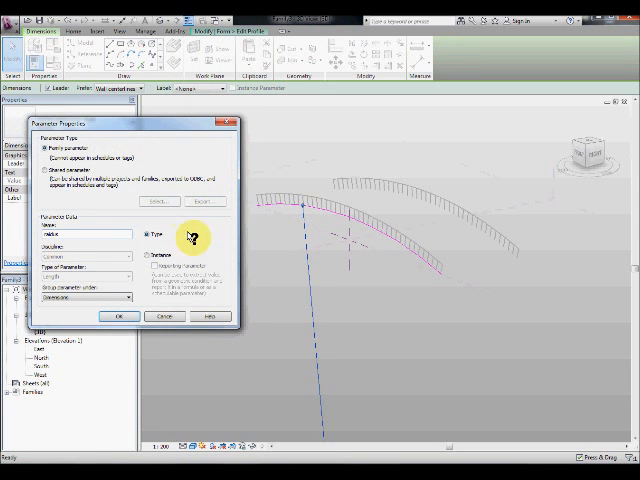
pyautogui.click(120, 316)
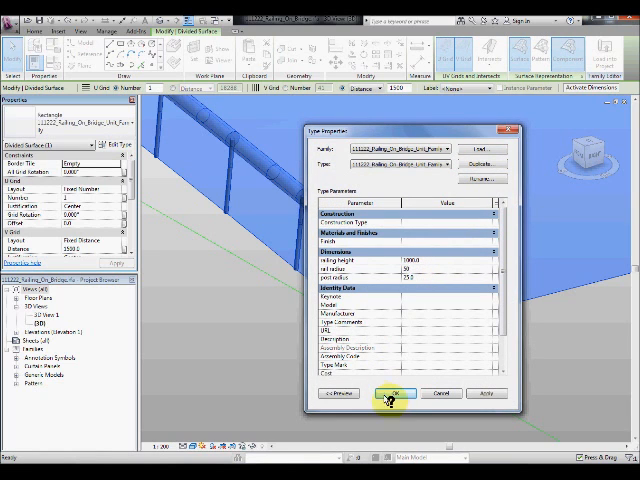
# - Confirm the railing adaptive component's Type Properties with OK
pyautogui.click(392, 392)
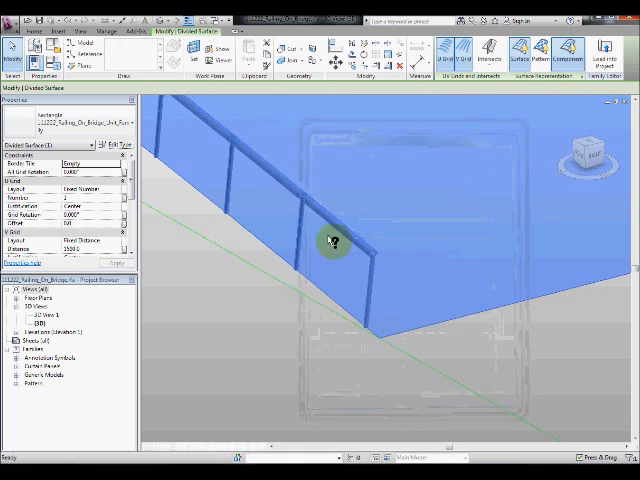